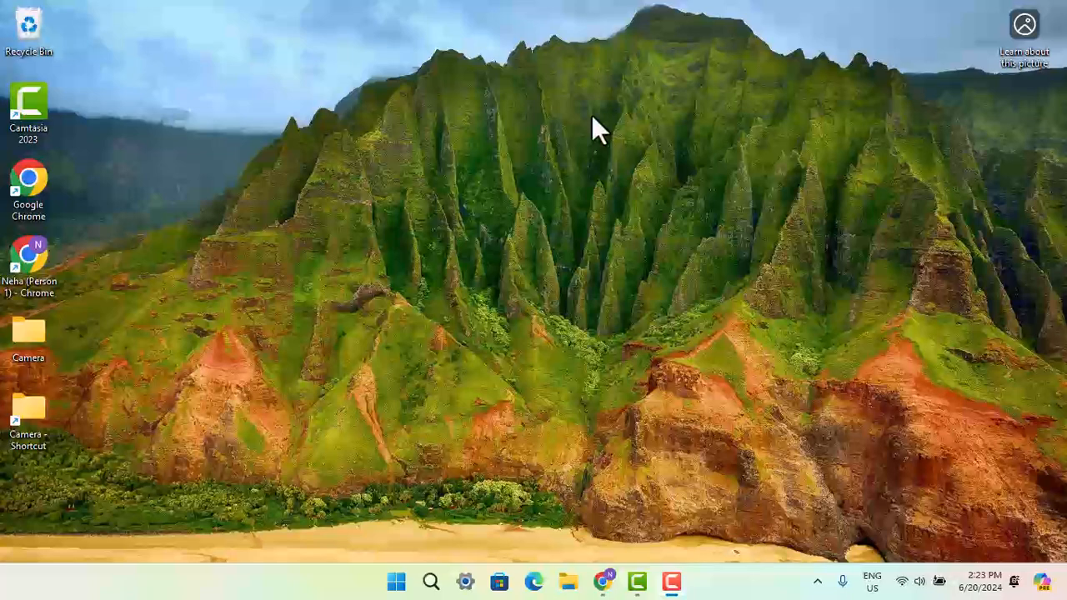
{"action": "mouse_move", "coordinate": [609, 233]}
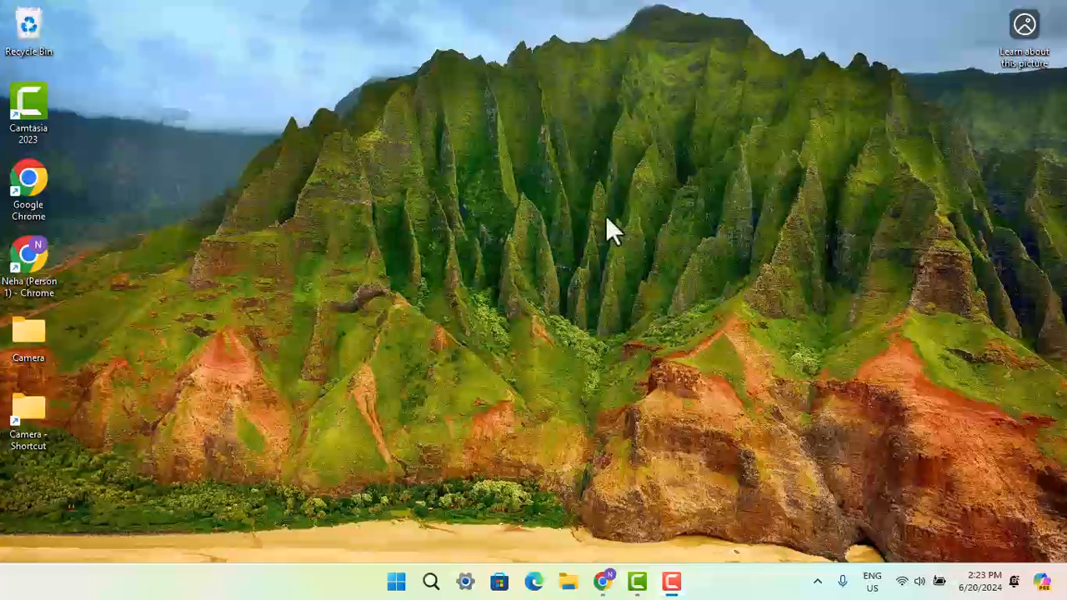
Load Snapchat Web in Chrome and open Surbhi's chat with the 28-minute-old New Snap.
{"action": "left_click", "coordinate": [603, 581]}
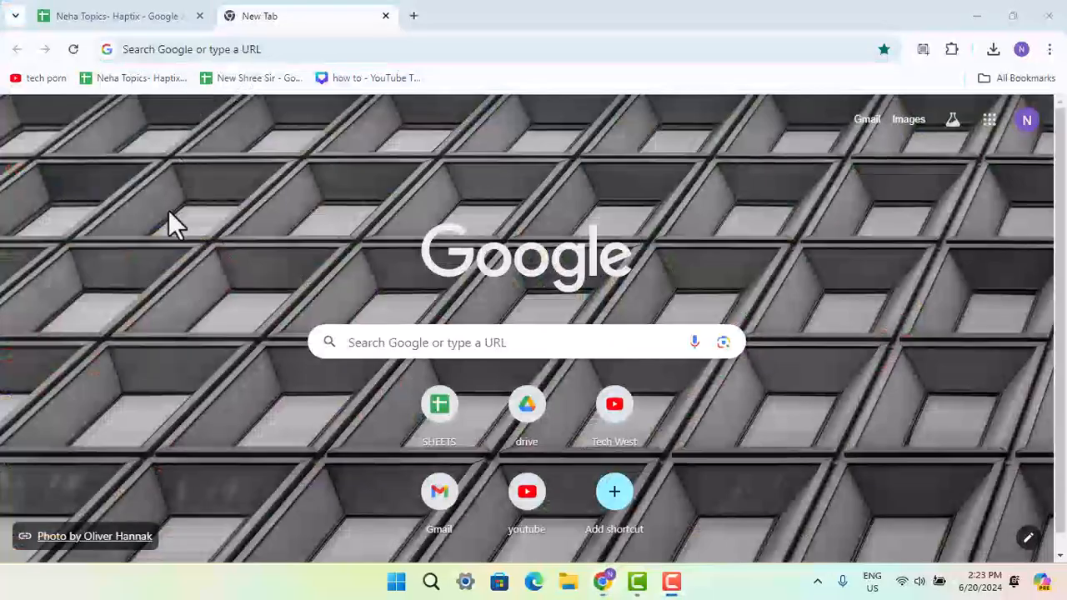
{"action": "type", "text": "sap"}
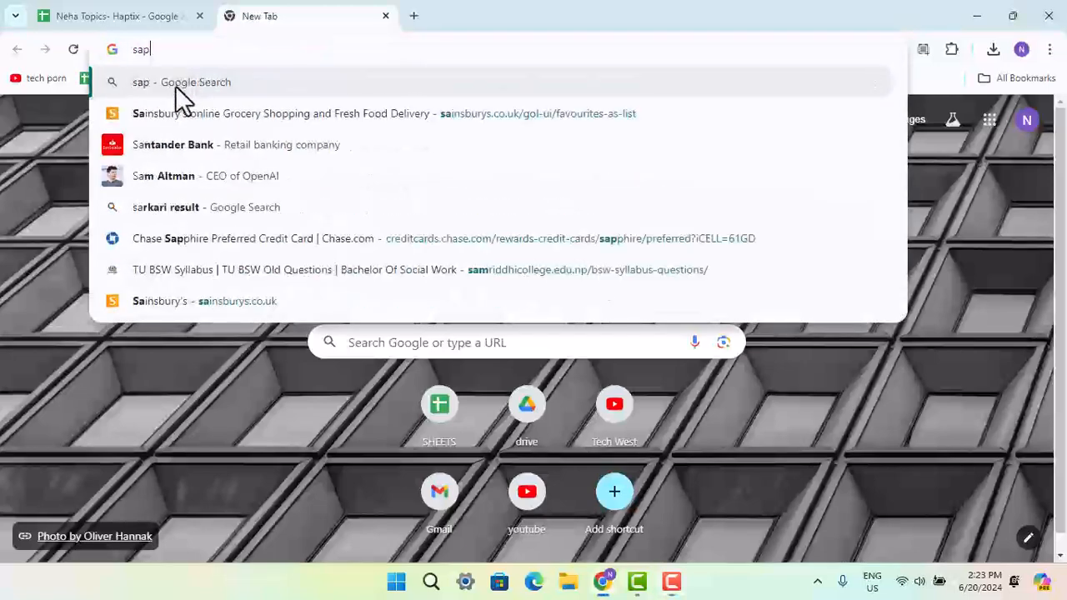
{"action": "key", "text": "Backspace"}
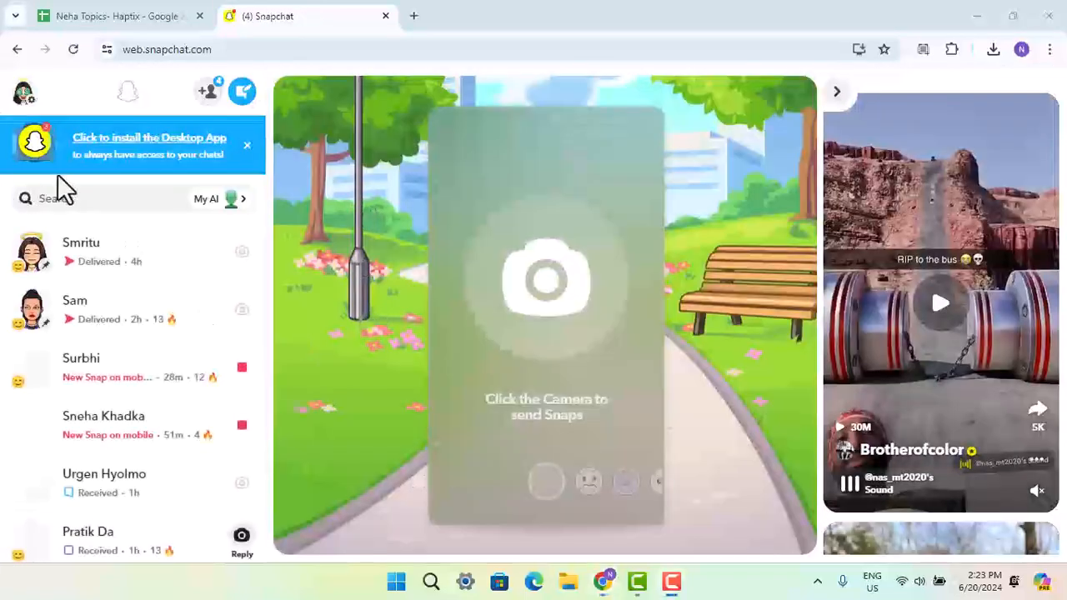
{"action": "mouse_move", "coordinate": [329, 363]}
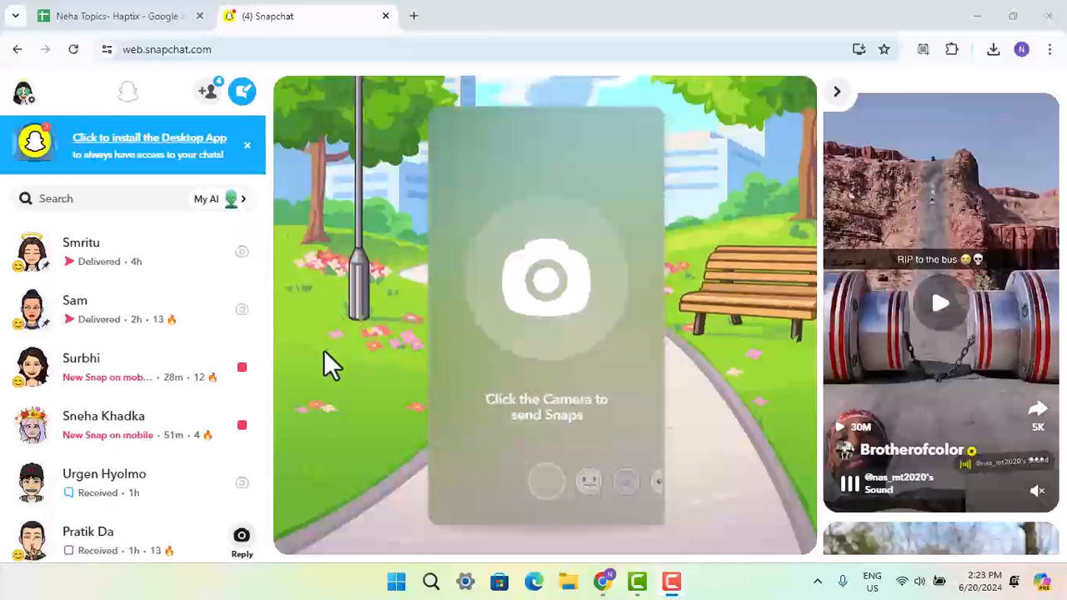
{"action": "left_click", "coordinate": [109, 367]}
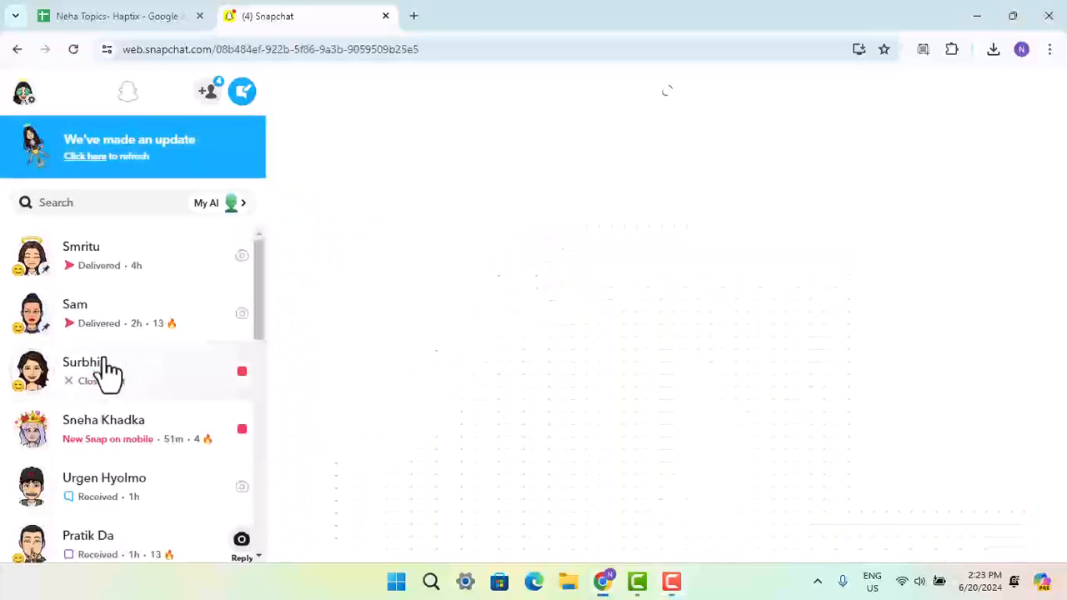
{"action": "left_click", "coordinate": [80, 371]}
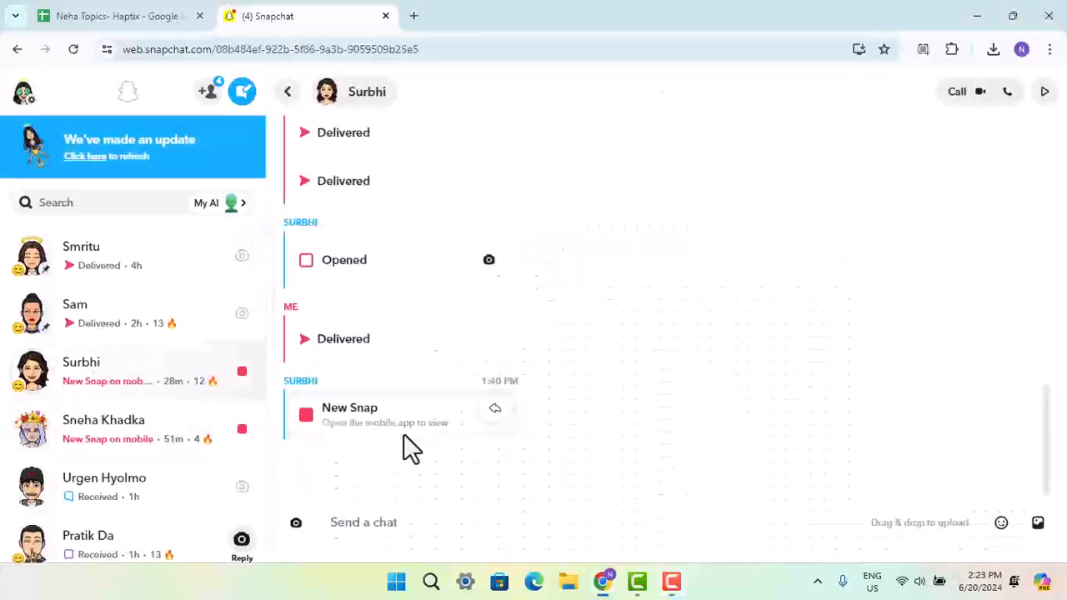